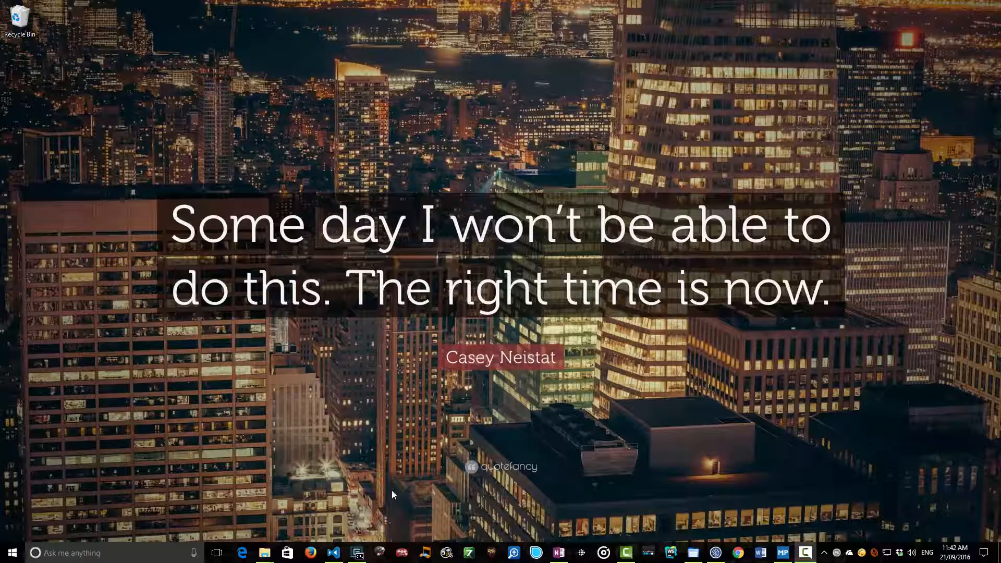
{"action": "mouse_move", "coordinate": [357, 552]}
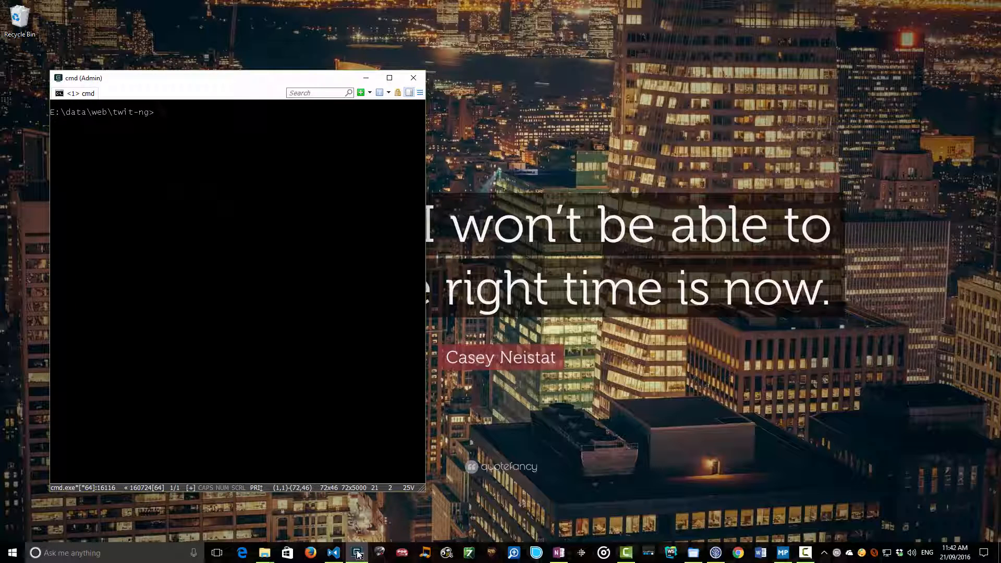
Step: Run ng build to start a development build of the twit-ng project
{"action": "type", "text": "ng build"}
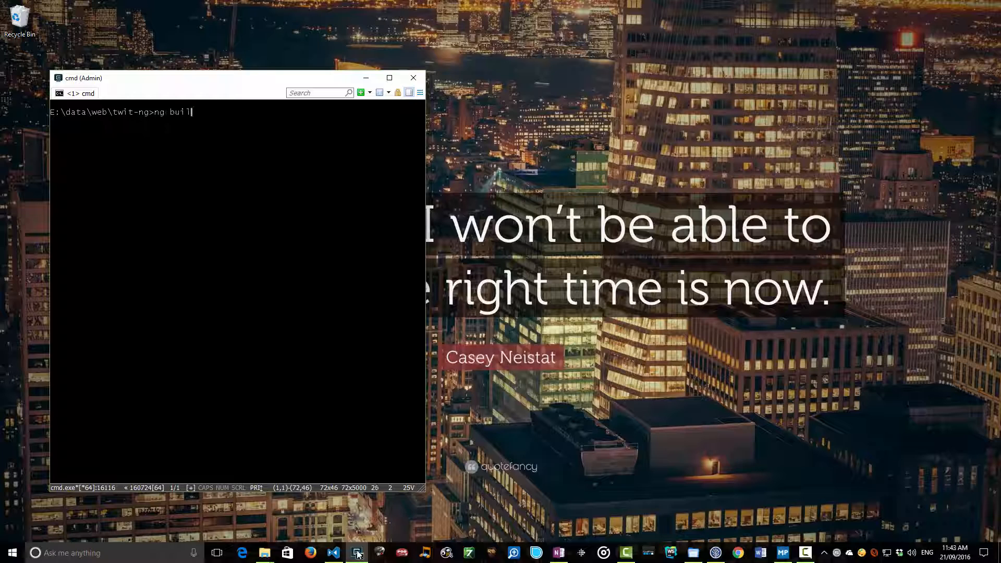
{"action": "key", "text": "Return"}
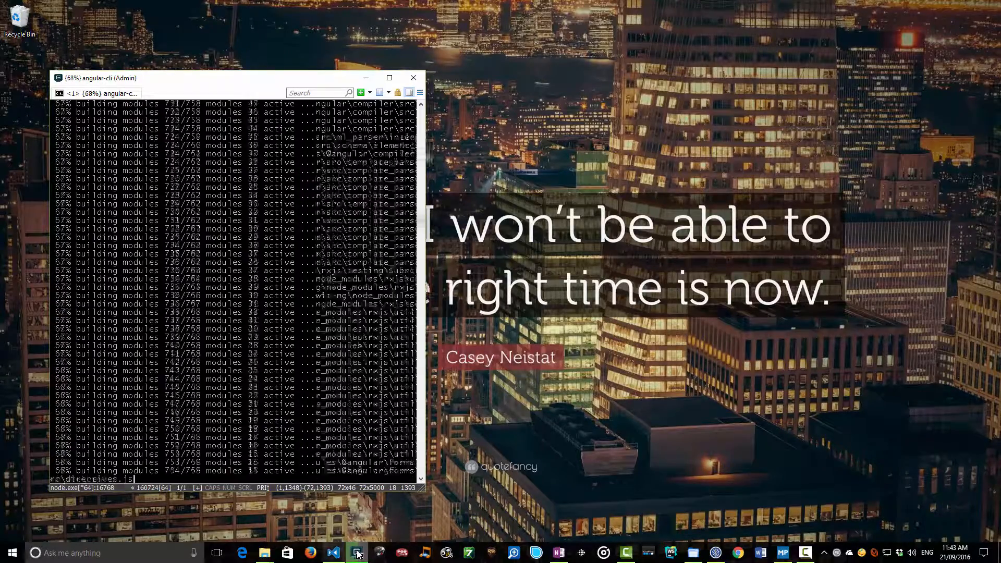
Step: Open main.bundle.js from the newly generated dist folder in VS Code
{"action": "left_click", "coordinate": [332, 553]}
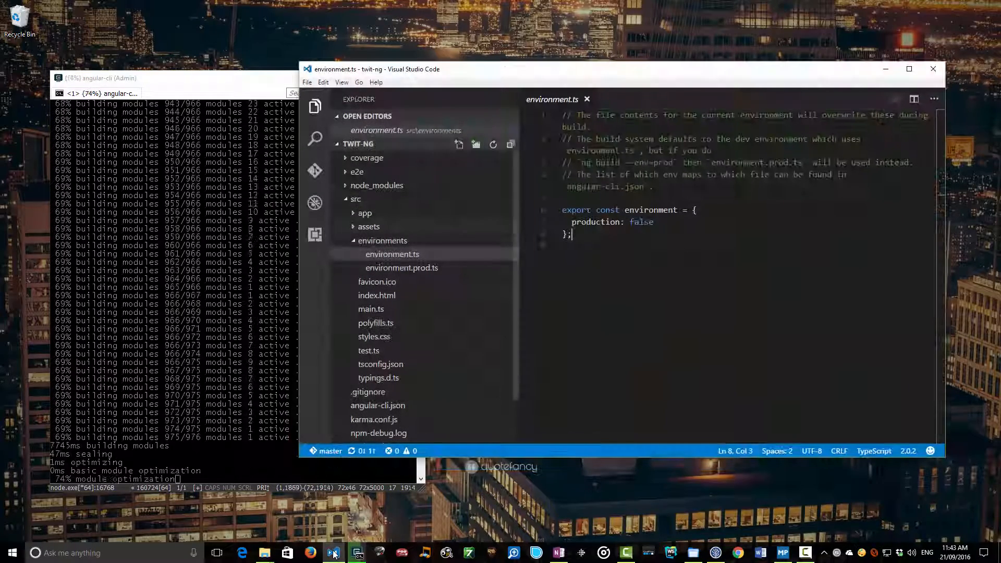
{"action": "left_click", "coordinate": [355, 199]}
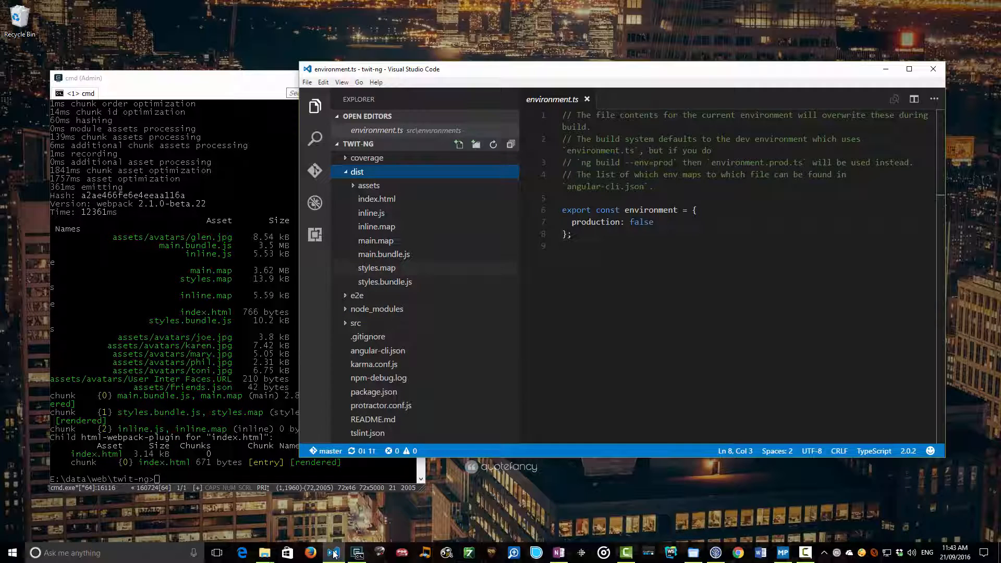
{"action": "left_click", "coordinate": [384, 253]}
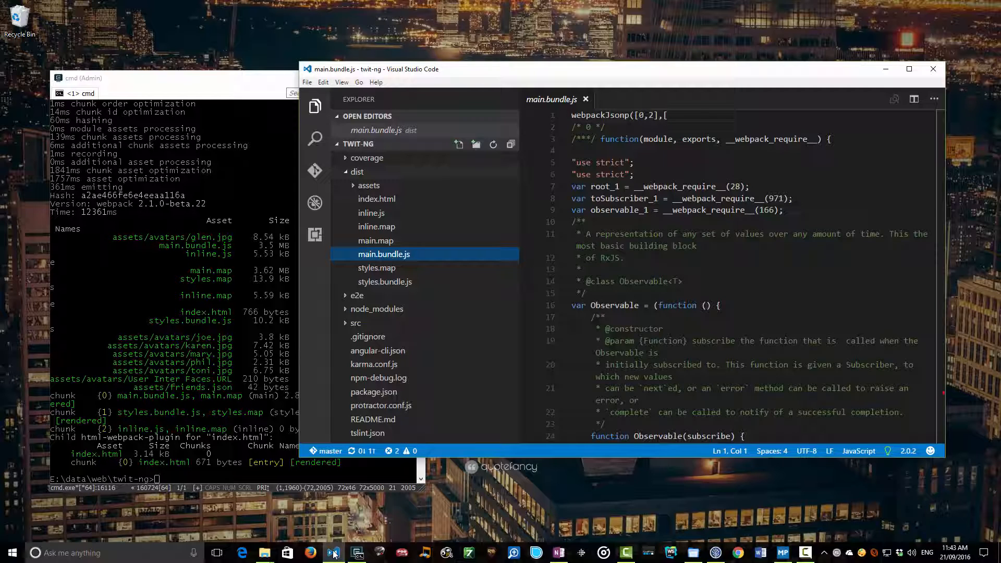
{"action": "left_click", "coordinate": [356, 172]}
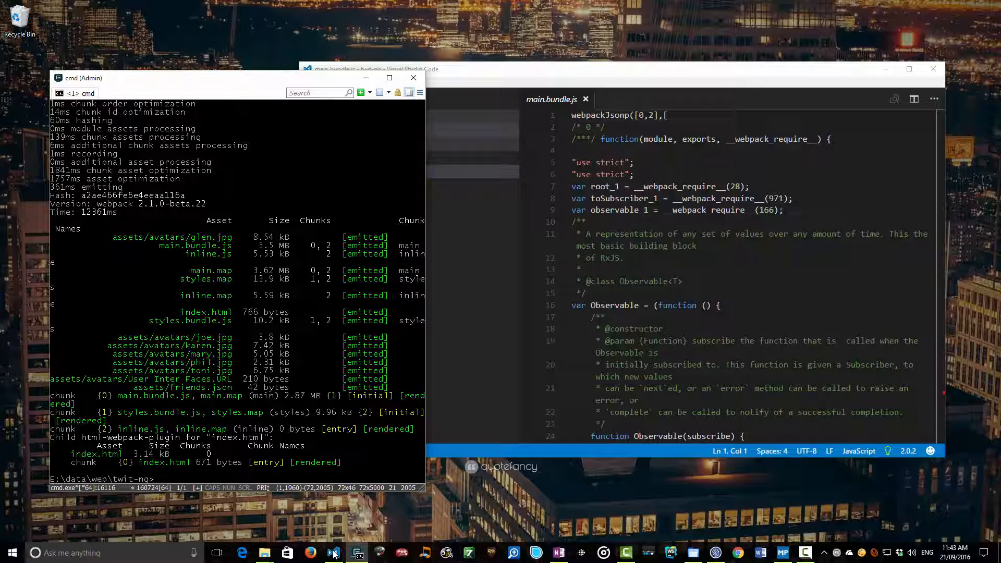
Step: Run ng build --prod to produce hashed, optimized production bundles
{"action": "type", "text": "ng build"}
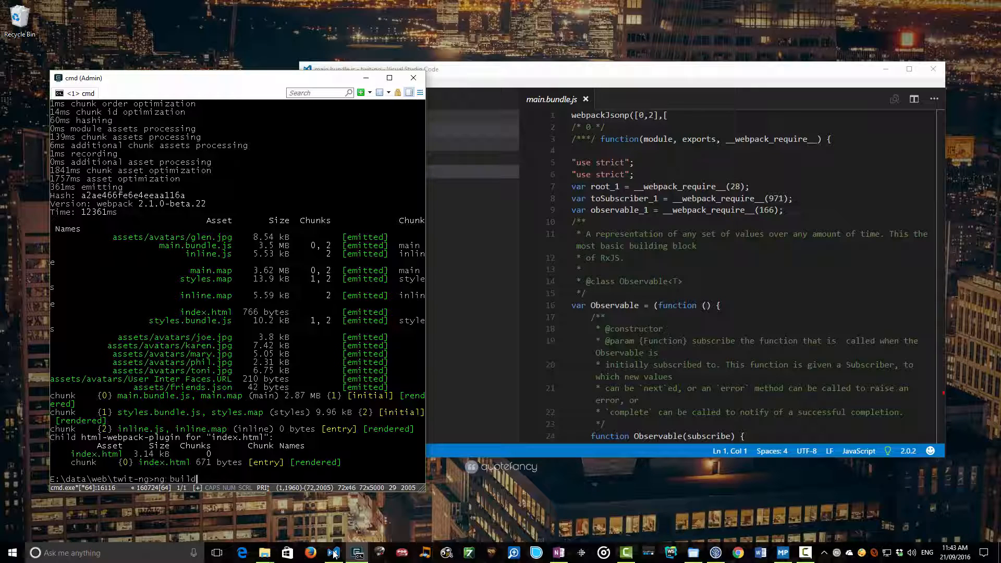
{"action": "type", "text": "--"}
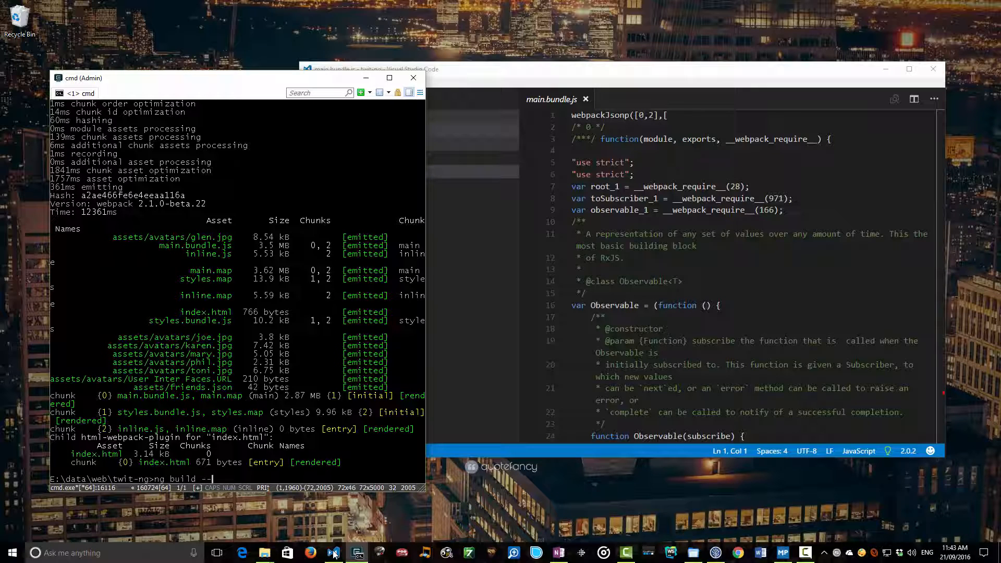
{"action": "type", "text": "prod"}
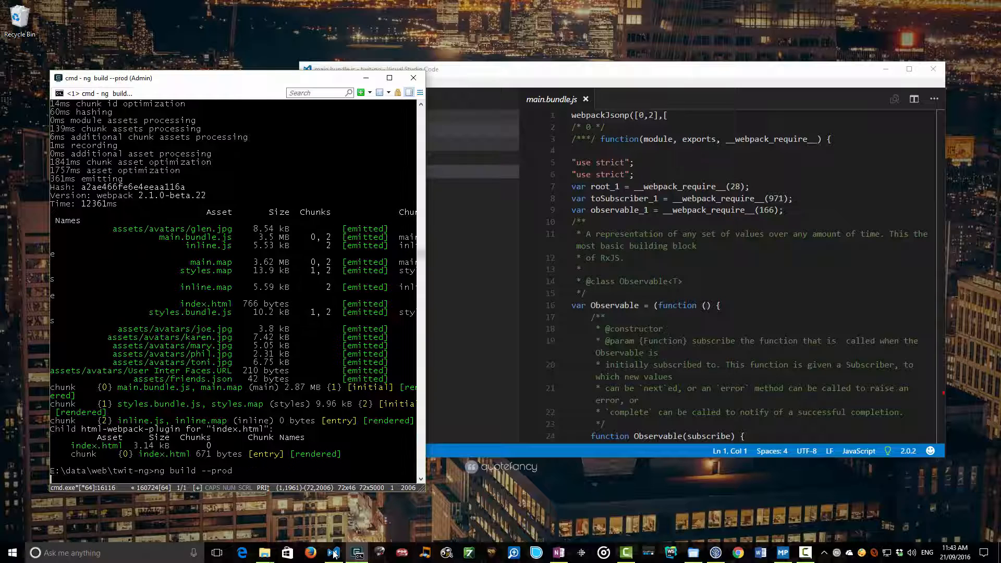
{"action": "left_click", "coordinate": [314, 106]}
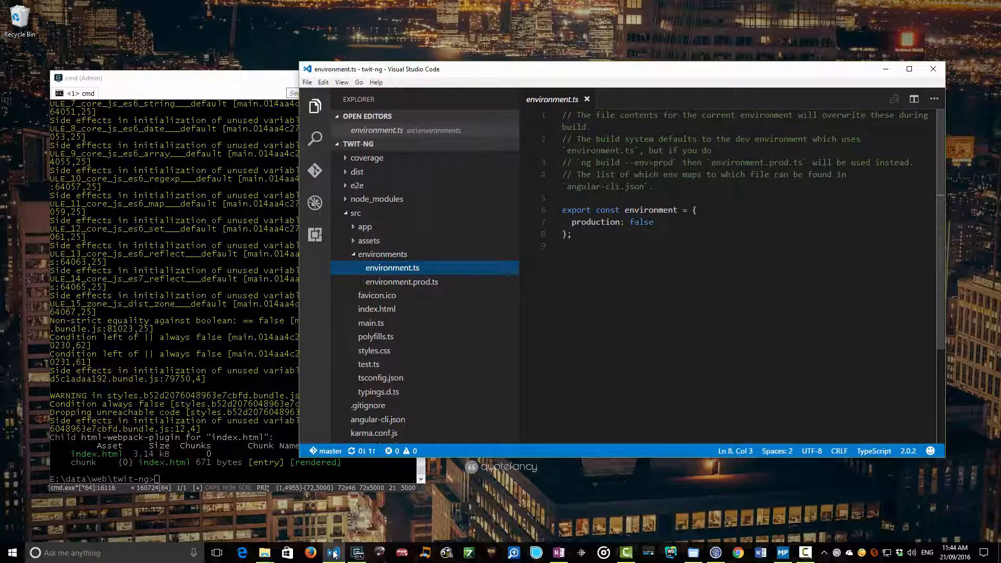
Step: Inspect environment.prod.ts (production: true) and the hashed bundles in dist
{"action": "left_click", "coordinate": [401, 282]}
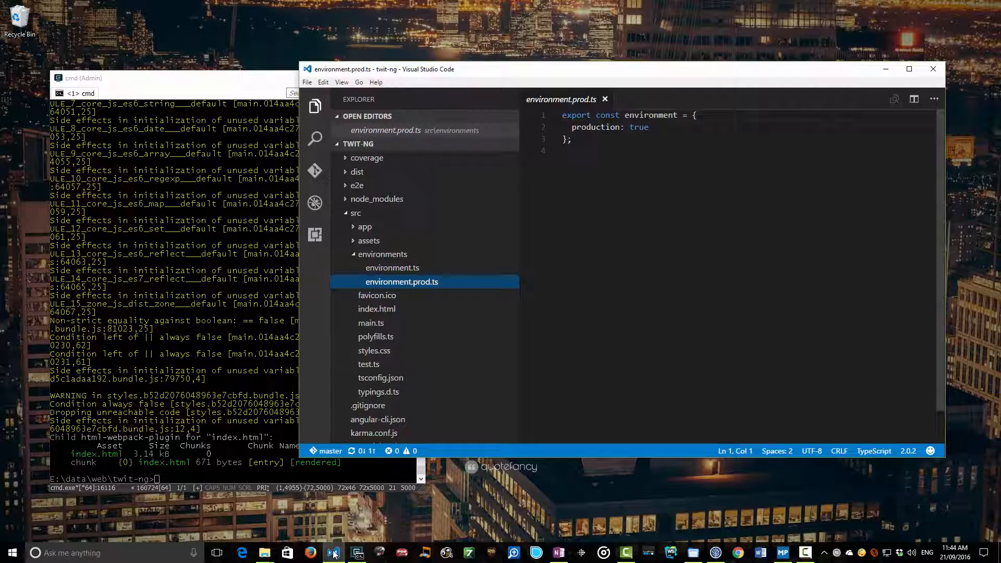
{"action": "left_click", "coordinate": [356, 213]}
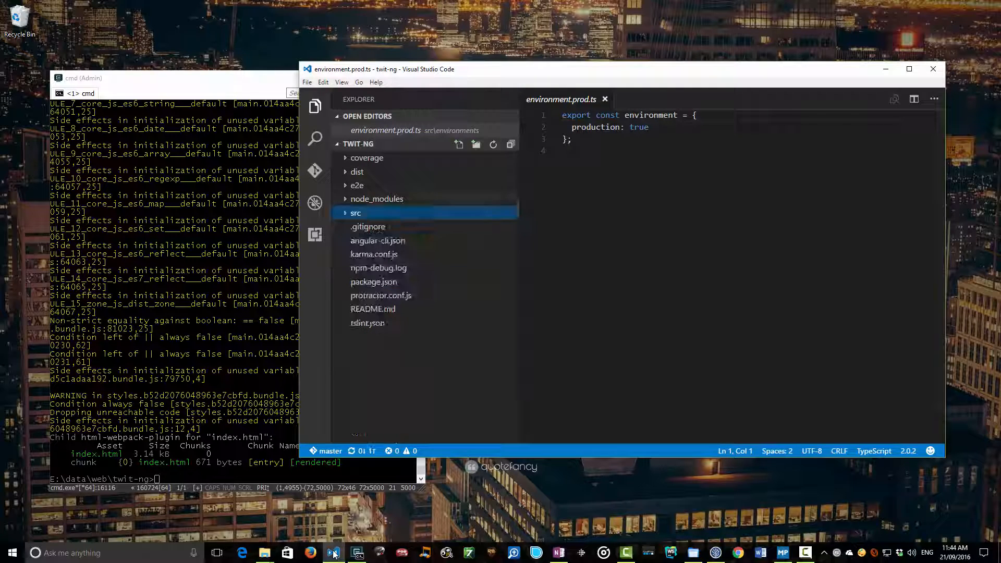
{"action": "left_click", "coordinate": [356, 172]}
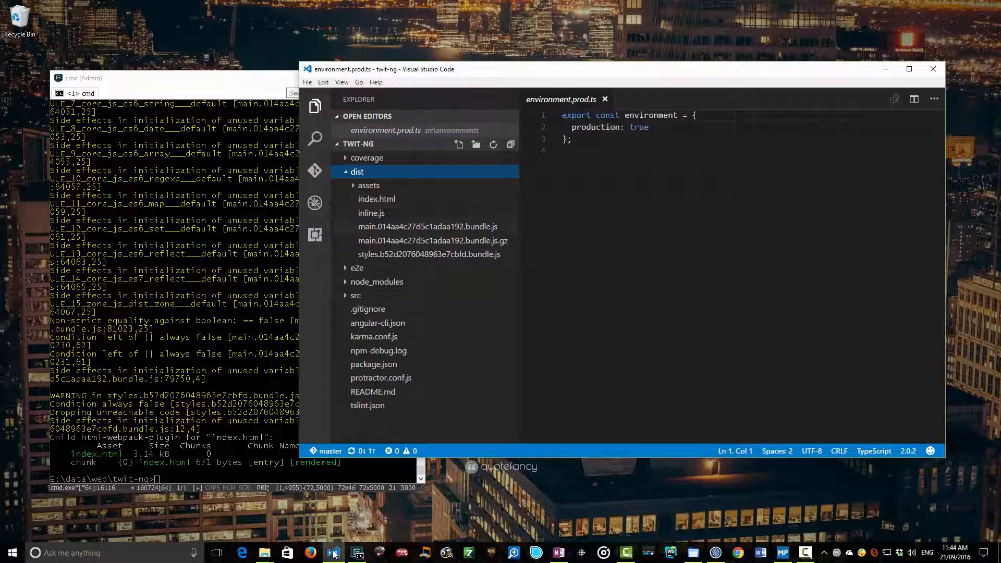
{"action": "mouse_move", "coordinate": [427, 225]}
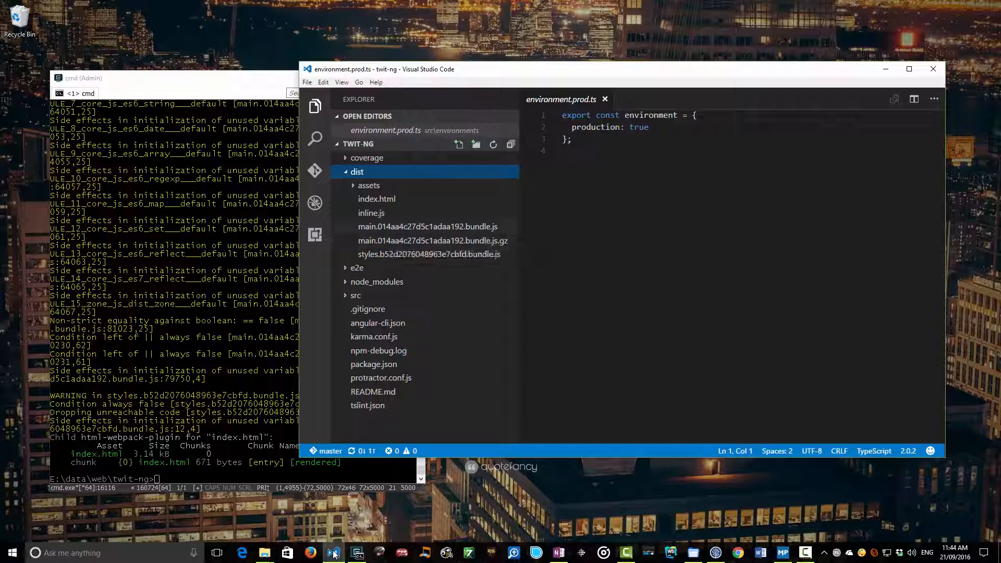
{"action": "mouse_move", "coordinate": [427, 226]}
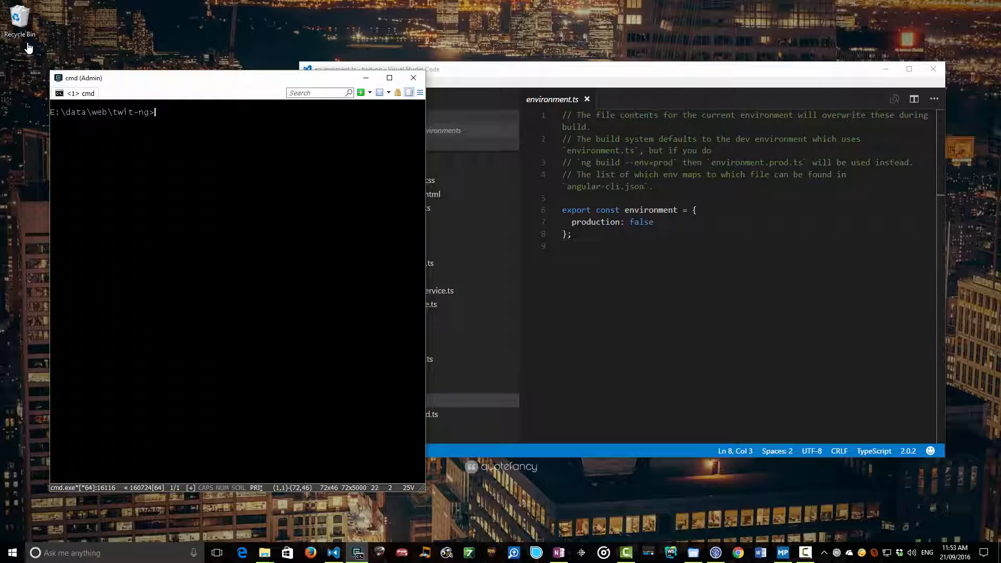
Step: Type ng github-pages:deploy --message "" in the console without running it
{"action": "type", "text": "ng github"}
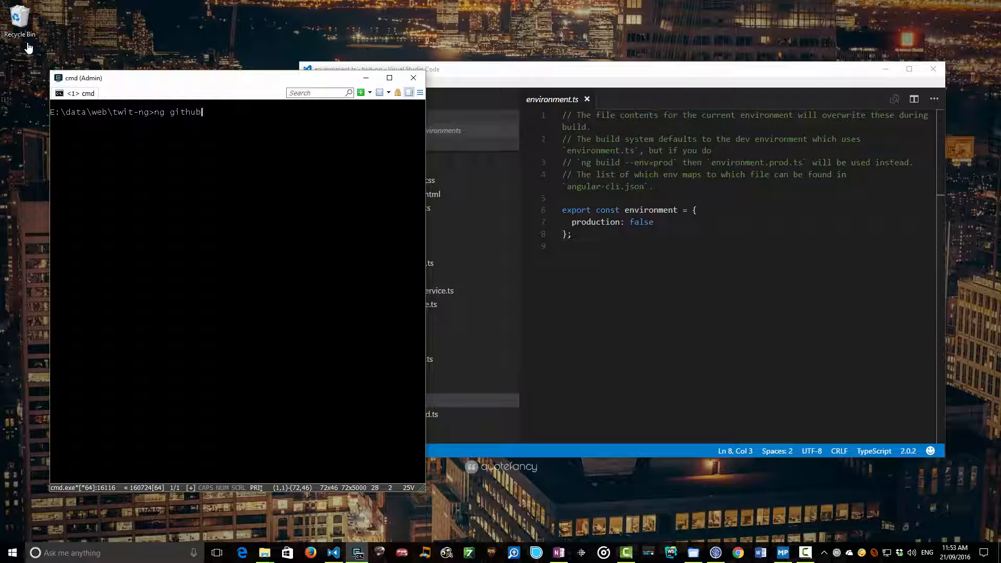
{"action": "type", "text": "-pages:"}
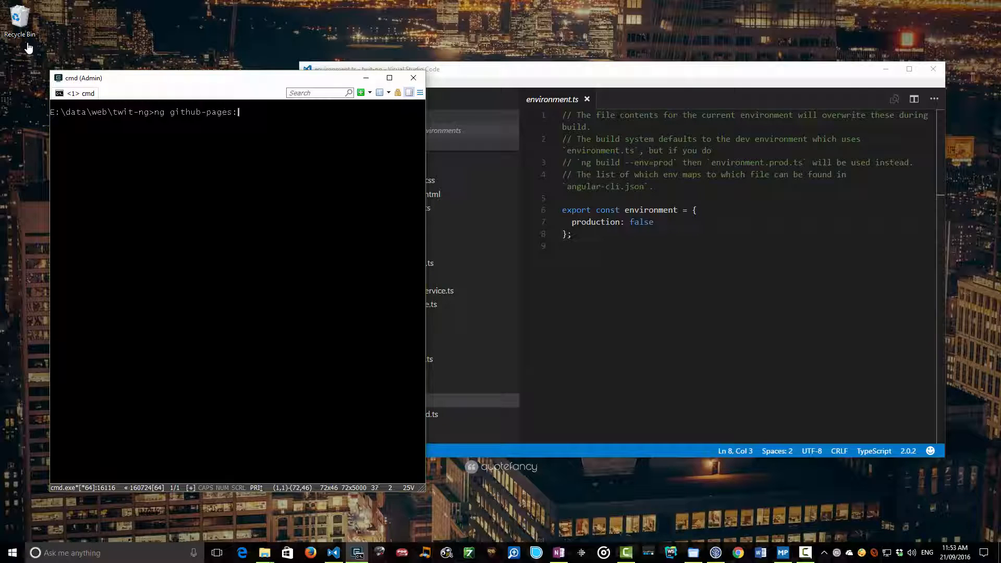
{"action": "type", "text": "deploy --me"}
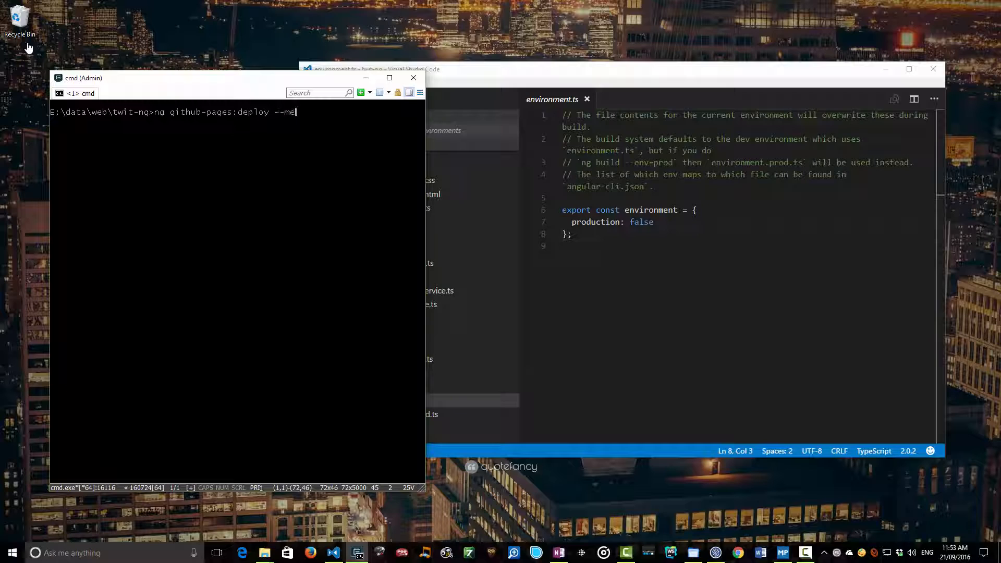
{"action": "type", "text": "ssage \""}
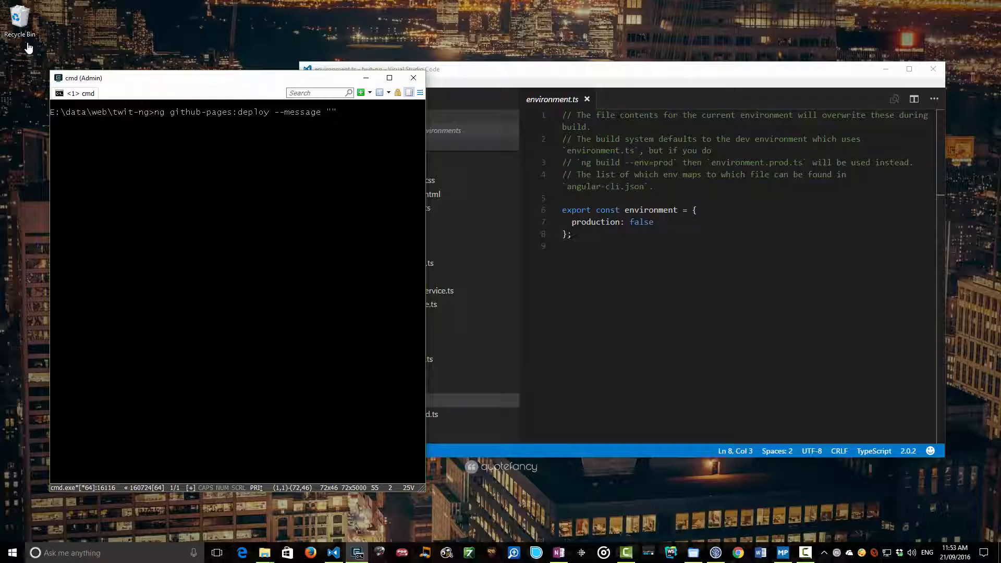
Step: Fill the deploy message with text beginning 'The First Offi' inside the quotes
{"action": "type", "text": "T"}
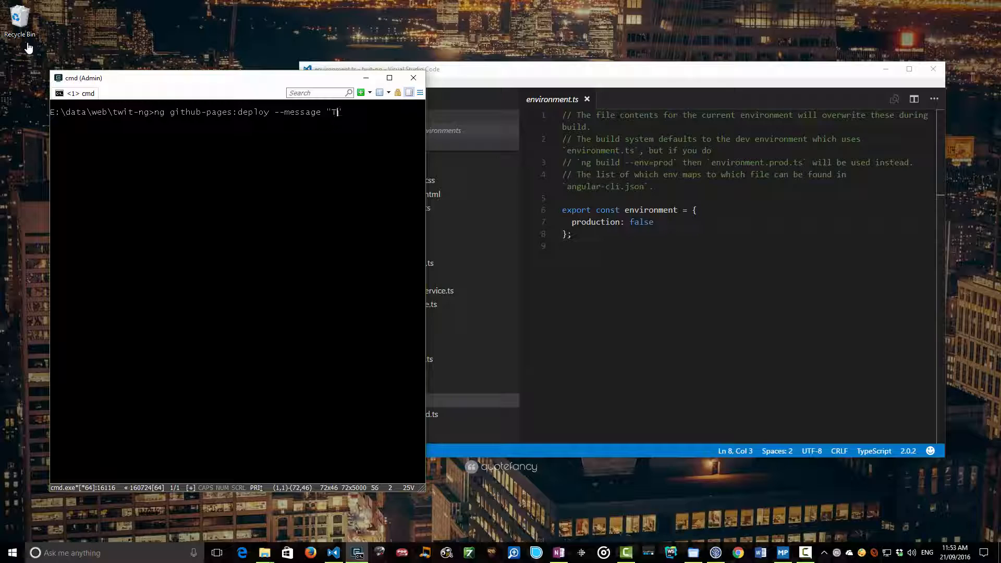
{"action": "type", "text": "he First Offi"}
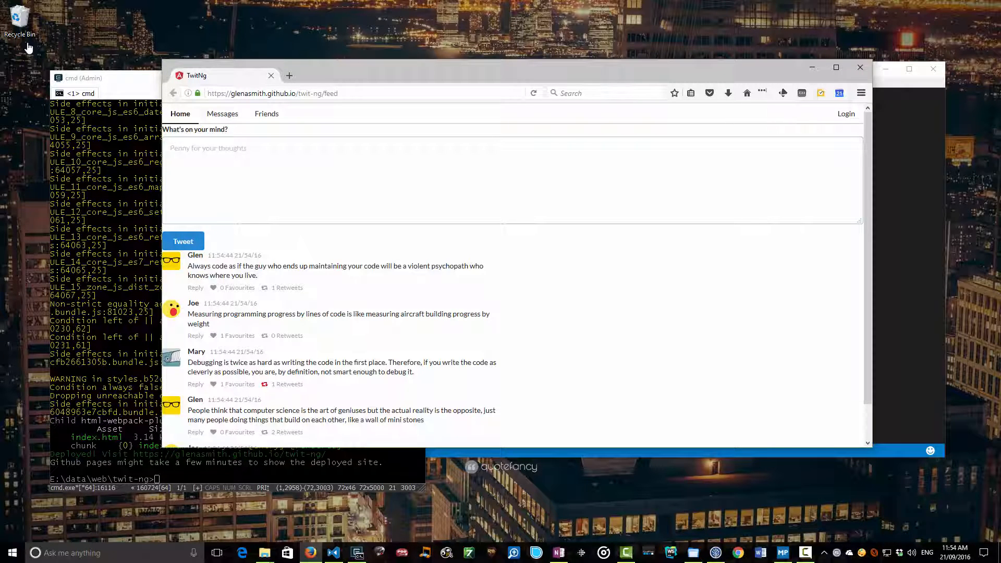
Step: Post 'This is a test of tweeting.', then favourite and retweet it
{"action": "type", "text": "This is a test of tw"}
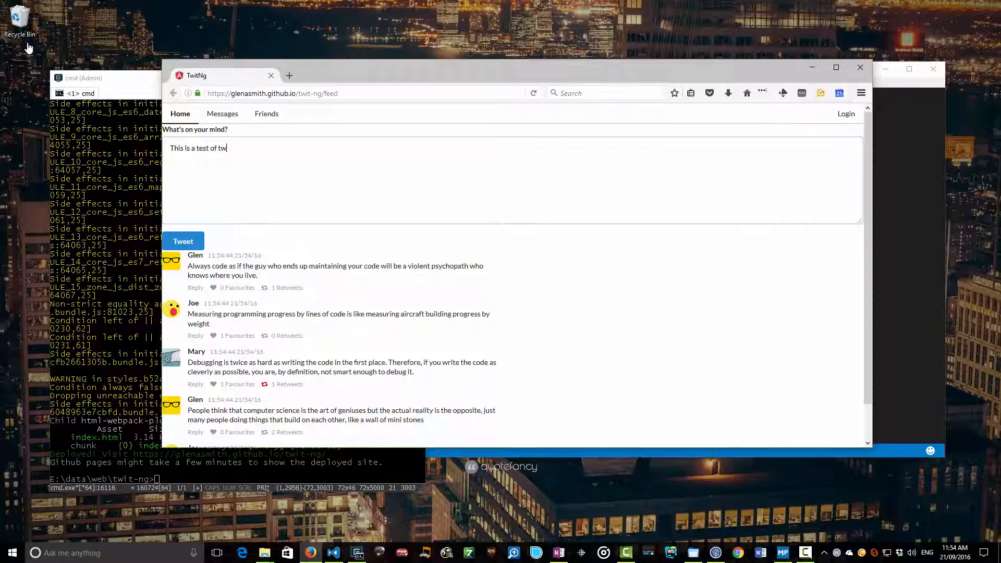
{"action": "type", "text": "eeting."}
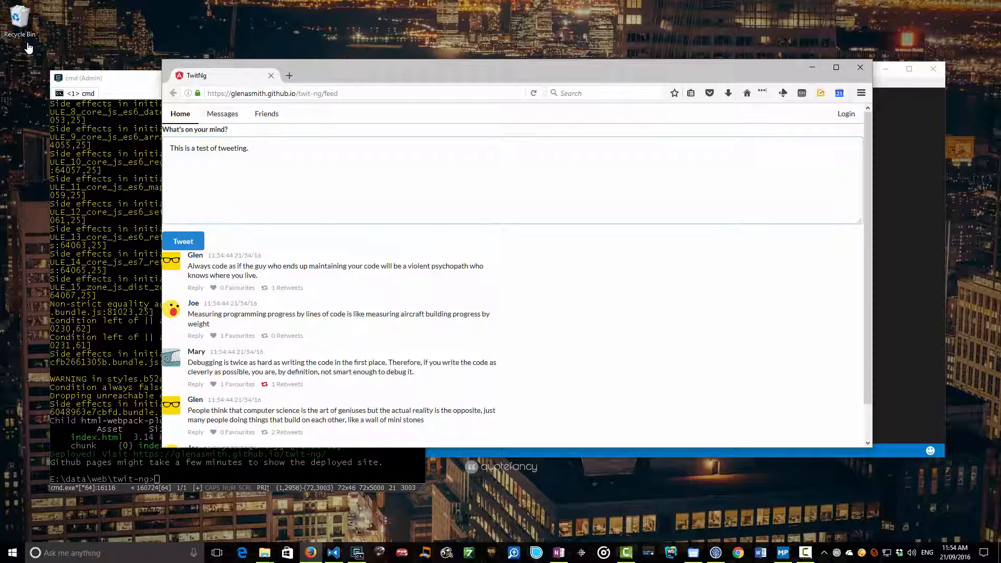
{"action": "left_click", "coordinate": [183, 242]}
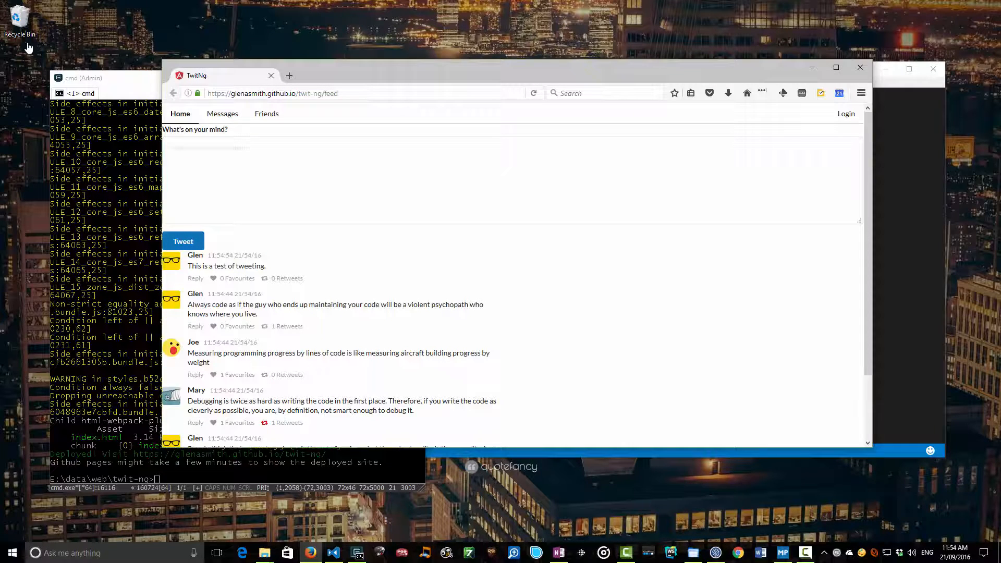
{"action": "left_click", "coordinate": [213, 278]}
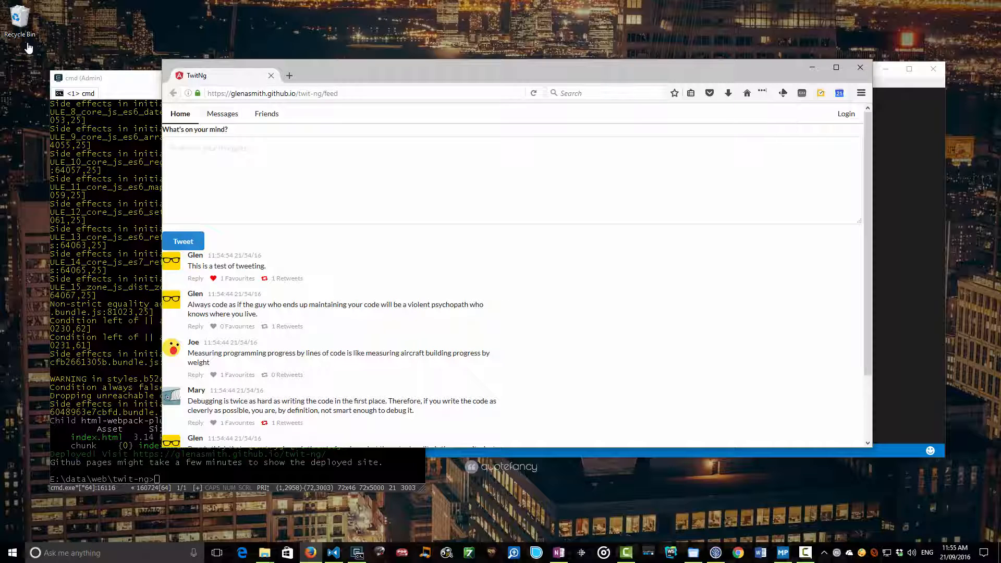
{"action": "left_click", "coordinate": [255, 79]}
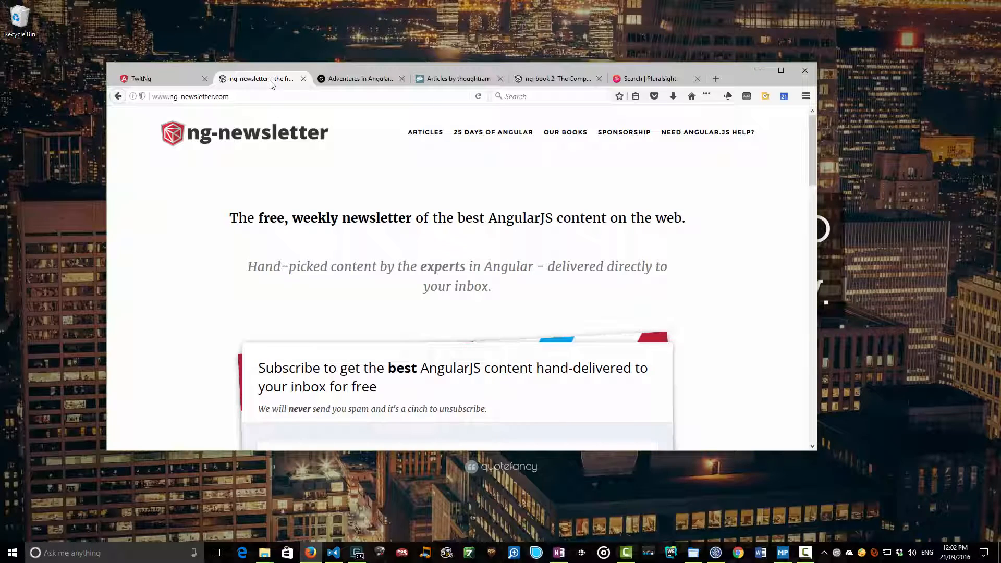
Step: Scroll the ng-newsletter page down to its latest Angular articles
{"action": "scroll", "scroll_direction": "down", "scroll_amount": 3}
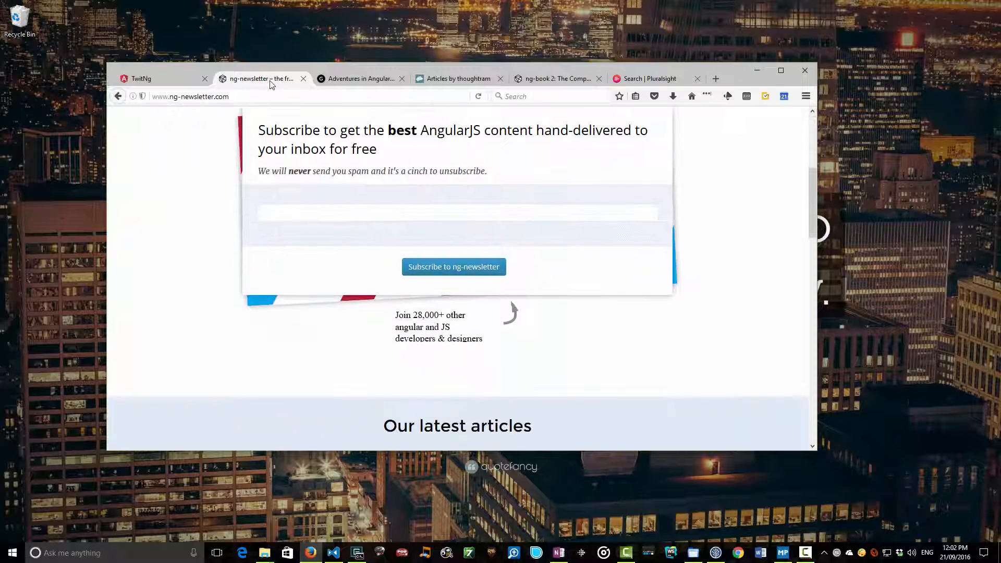
{"action": "scroll", "scroll_direction": "down", "scroll_amount": 3}
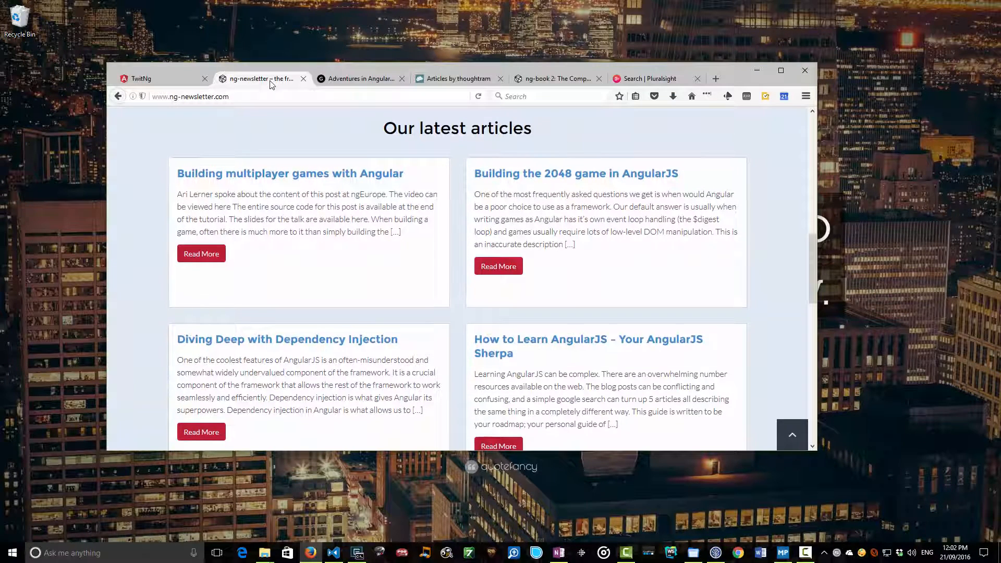
{"action": "left_click", "coordinate": [361, 78]}
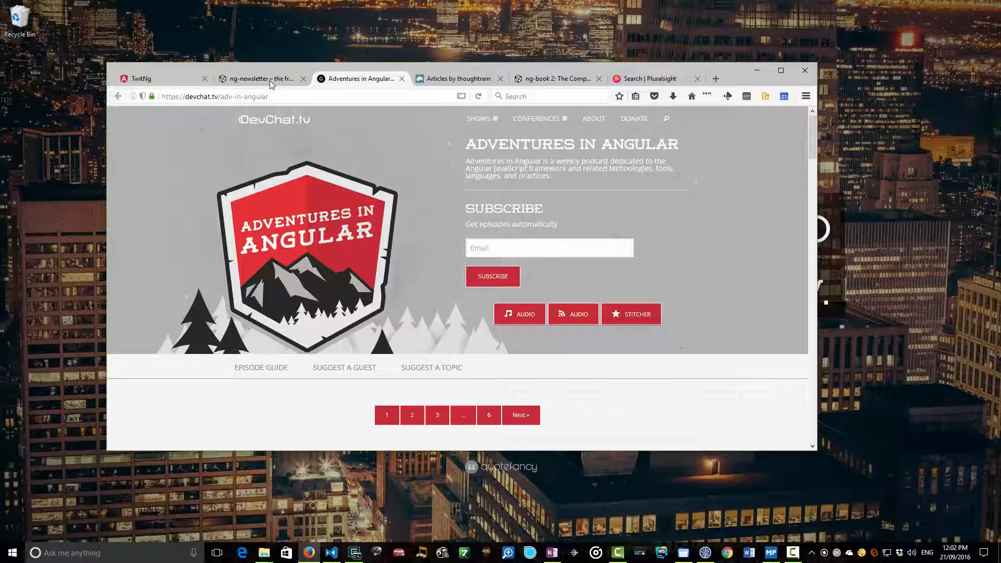
Step: Scroll through Adventures in Angular episodes 110 down to 102
{"action": "scroll", "scroll_direction": "down", "scroll_amount": 3}
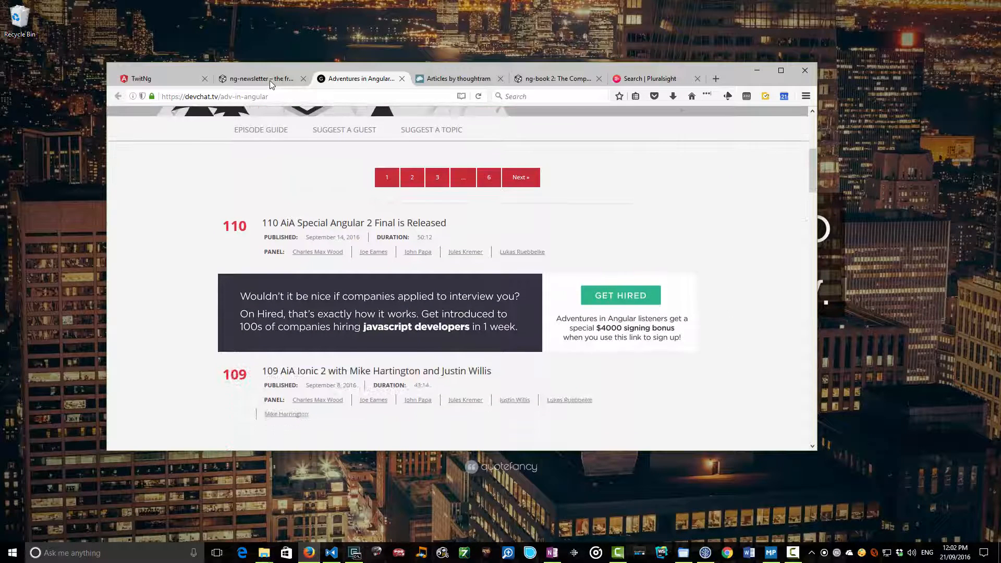
{"action": "scroll", "scroll_direction": "down", "scroll_amount": 3}
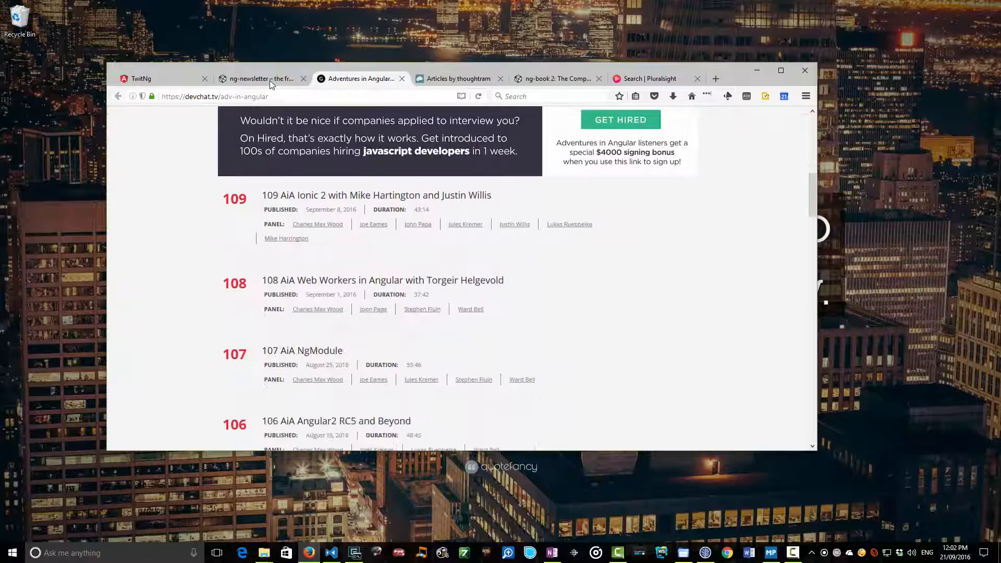
{"action": "scroll", "scroll_direction": "down", "scroll_amount": 3}
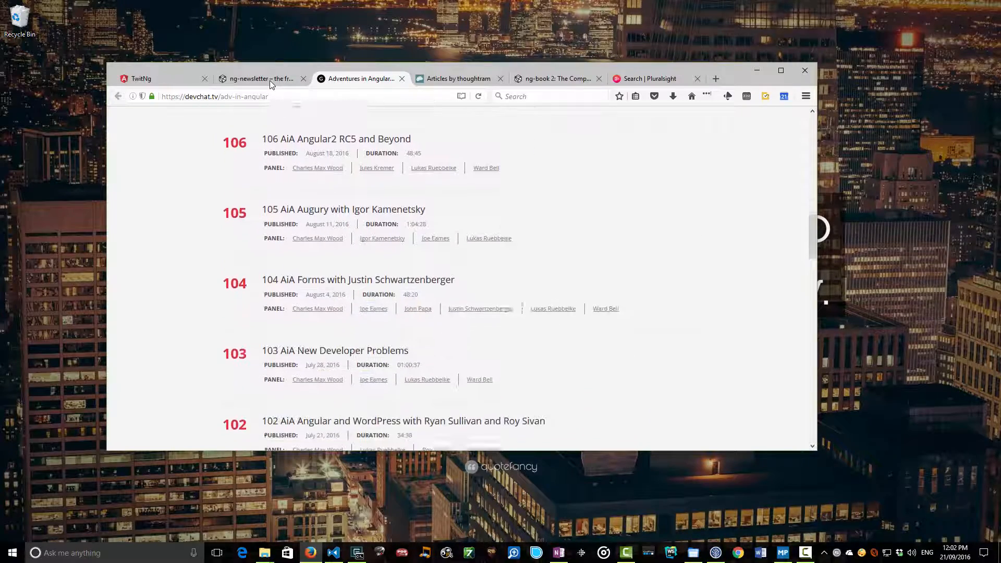
{"action": "left_click", "coordinate": [458, 79]}
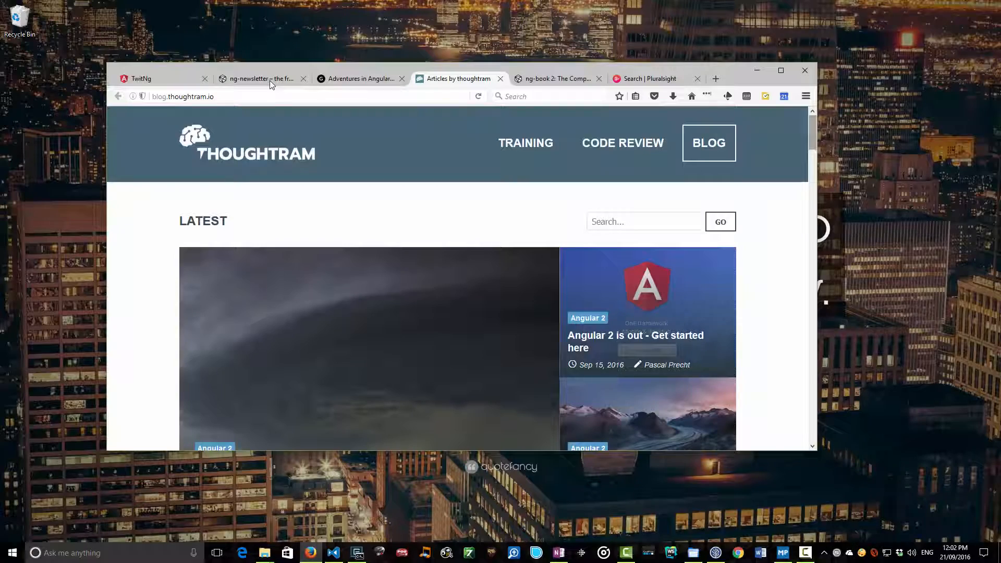
Step: Scroll the thoughtram blog through Thoughtram TV to the More Articles section
{"action": "scroll", "scroll_direction": "down", "scroll_amount": 3}
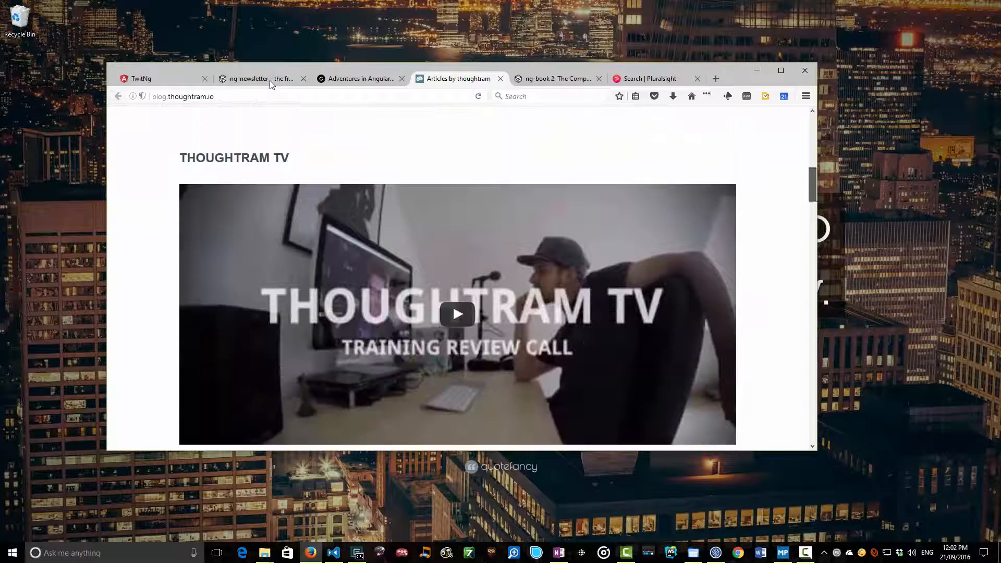
{"action": "scroll", "scroll_direction": "down", "scroll_amount": 3}
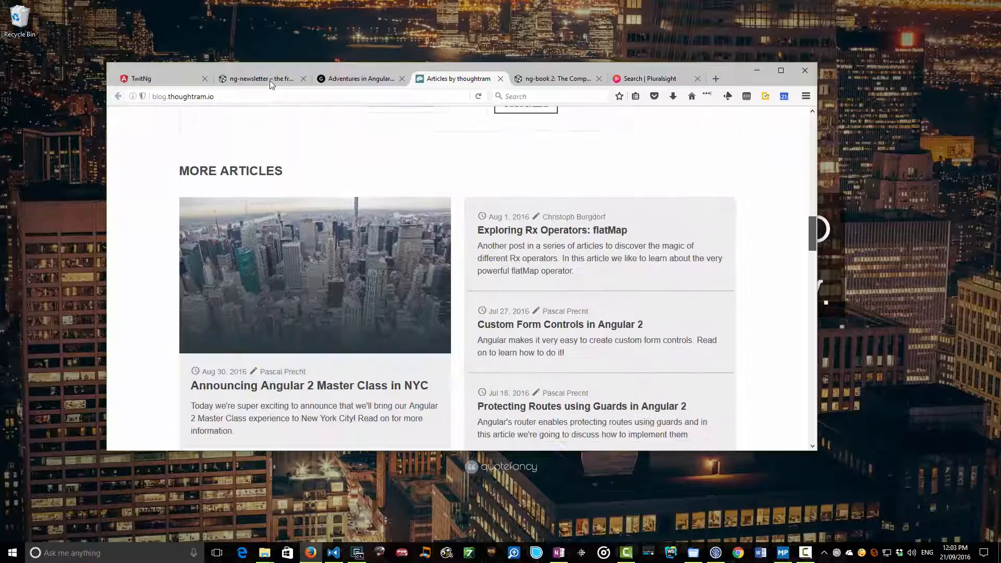
{"action": "scroll", "scroll_direction": "down", "scroll_amount": 3}
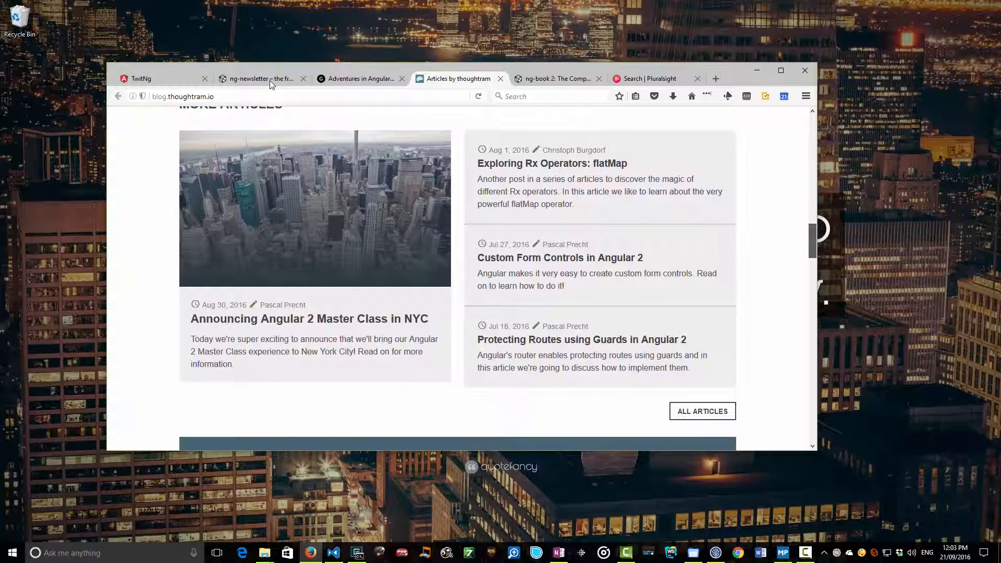
{"action": "left_click", "coordinate": [552, 79]}
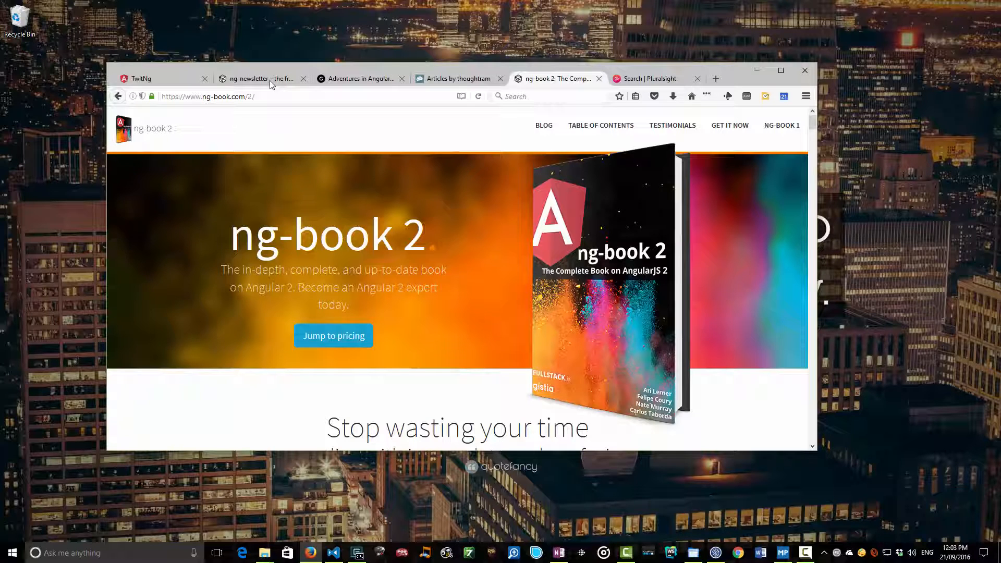
Step: Scroll the ng-book 2 landing page down to Book Contents, then show Pluralsight's John Papa results
{"action": "scroll", "scroll_direction": "down", "scroll_amount": 3}
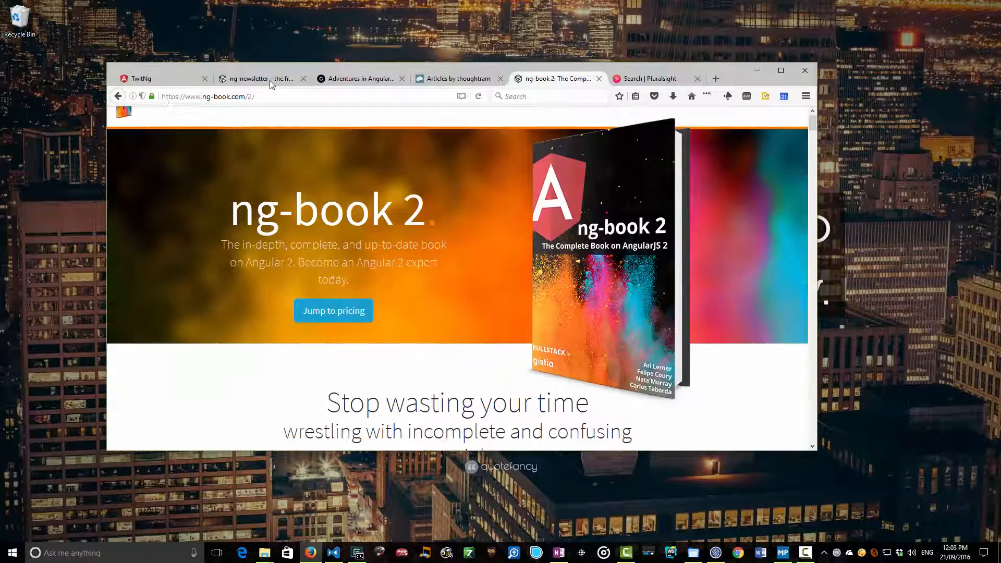
{"action": "scroll", "scroll_direction": "down", "scroll_amount": 3}
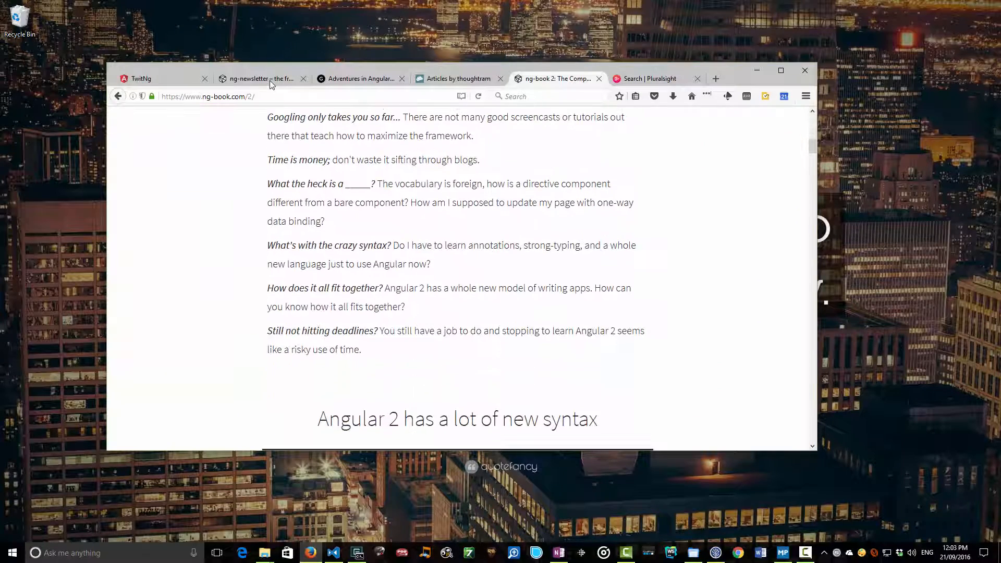
{"action": "scroll", "scroll_direction": "down", "scroll_amount": 3}
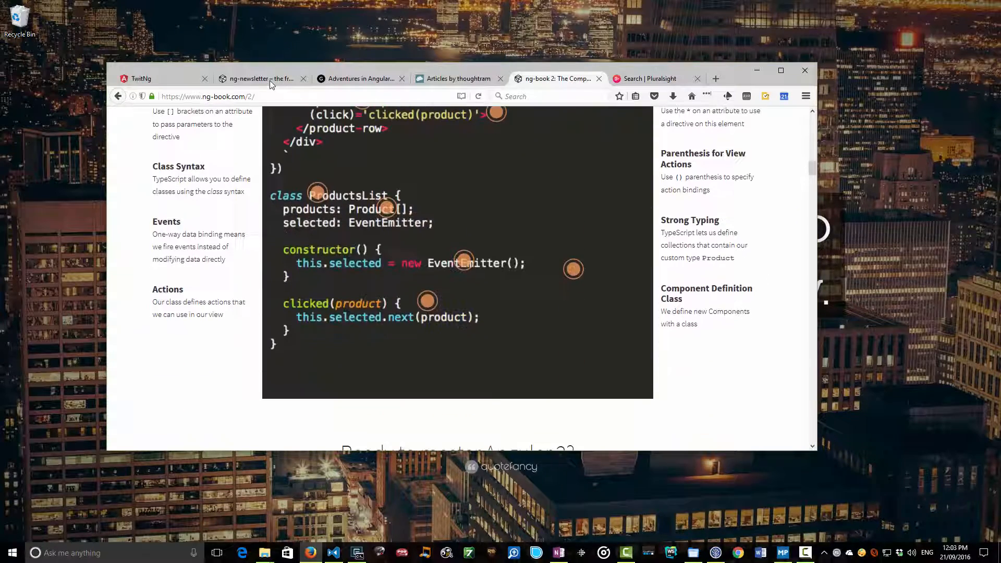
{"action": "scroll", "scroll_direction": "down", "scroll_amount": 3}
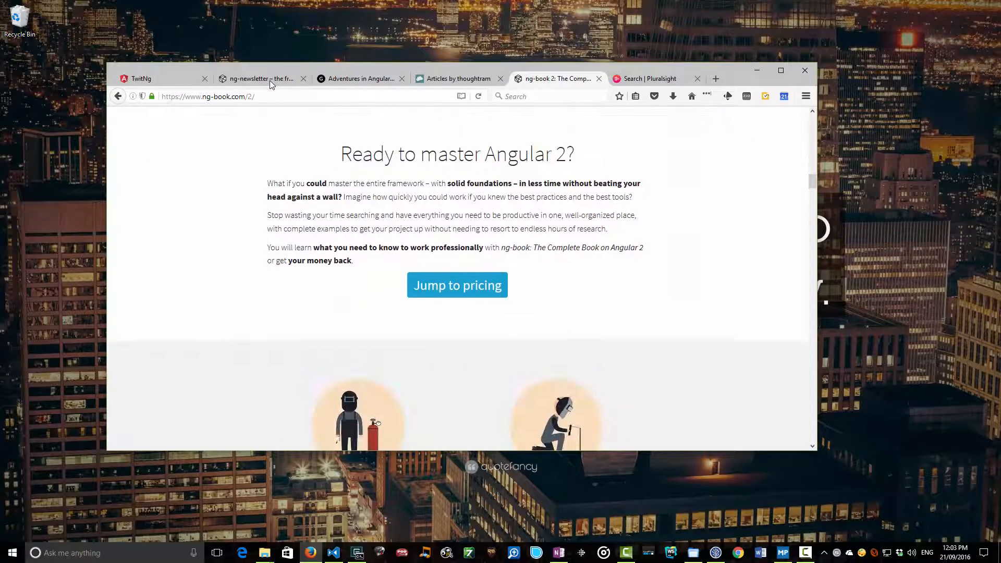
{"action": "scroll", "scroll_direction": "down", "scroll_amount": 3}
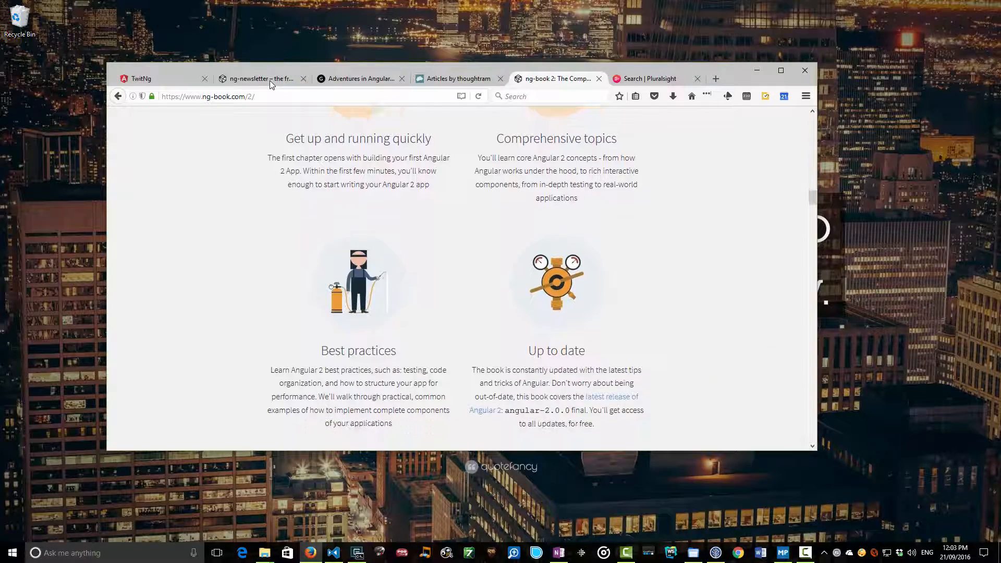
{"action": "scroll", "scroll_direction": "down", "scroll_amount": 3}
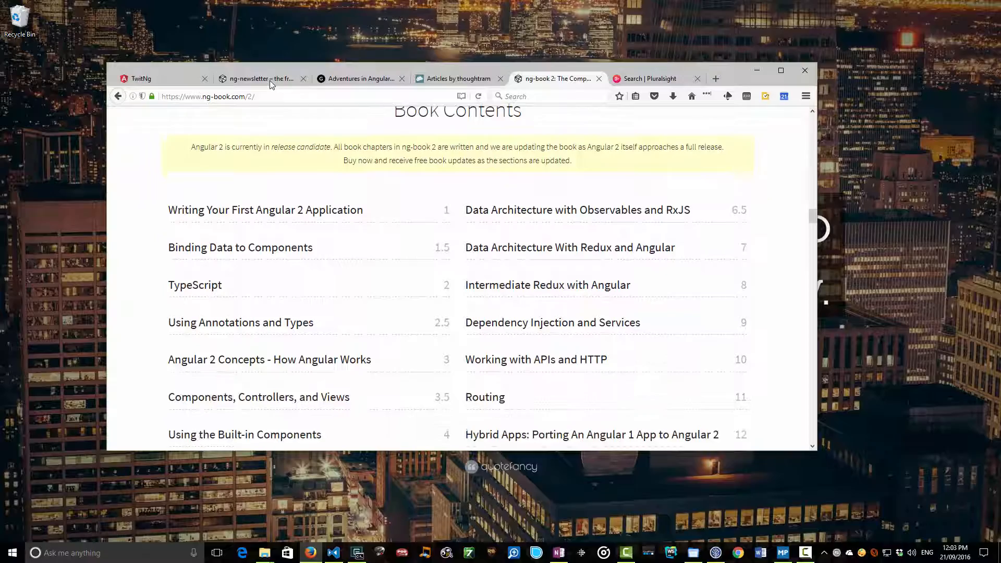
{"action": "scroll", "scroll_direction": "down", "scroll_amount": 3}
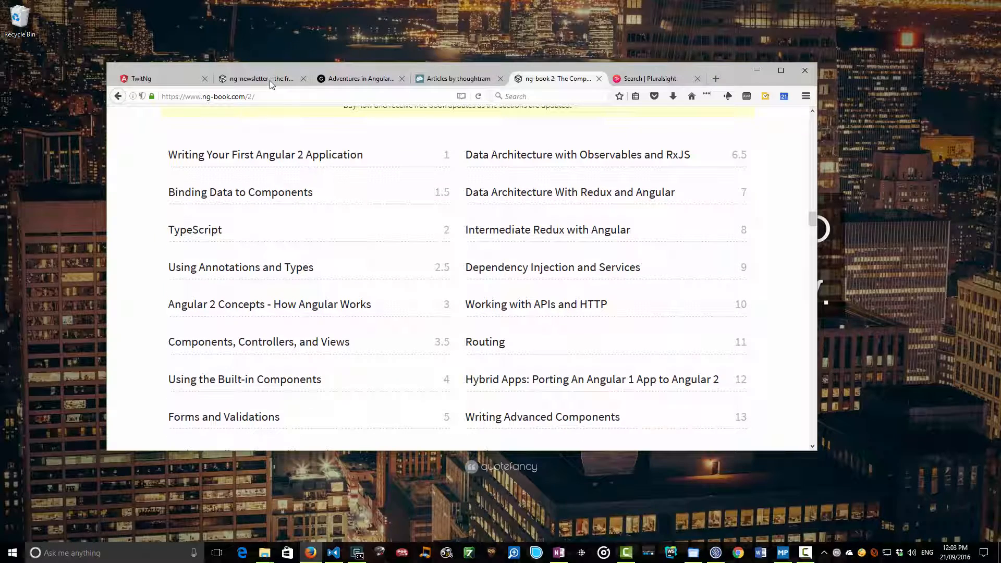
{"action": "left_click", "coordinate": [651, 79]}
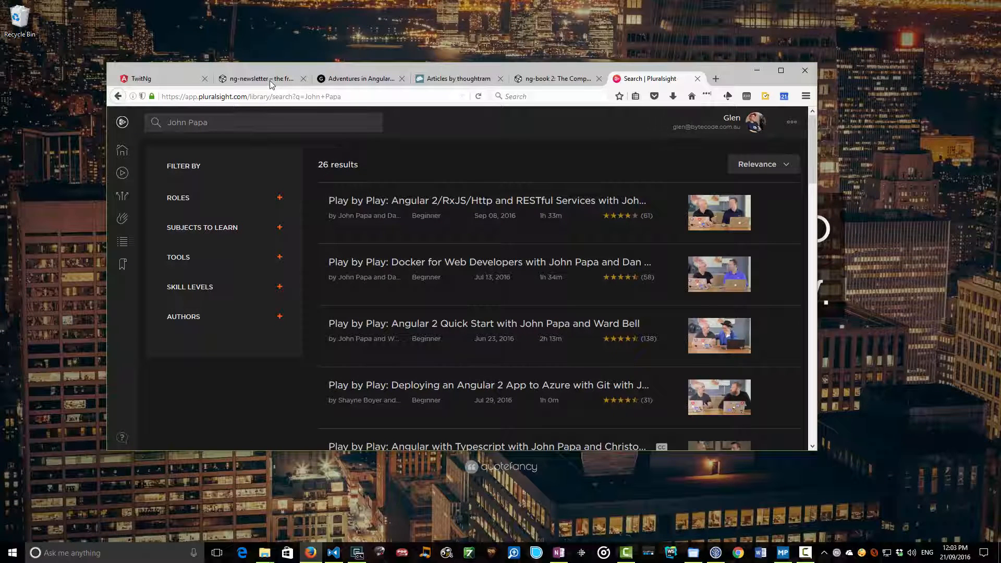
Step: Scroll through the Pluralsight search results listing the Play by Play Angular courses
{"action": "scroll", "scroll_direction": "down", "scroll_amount": 3}
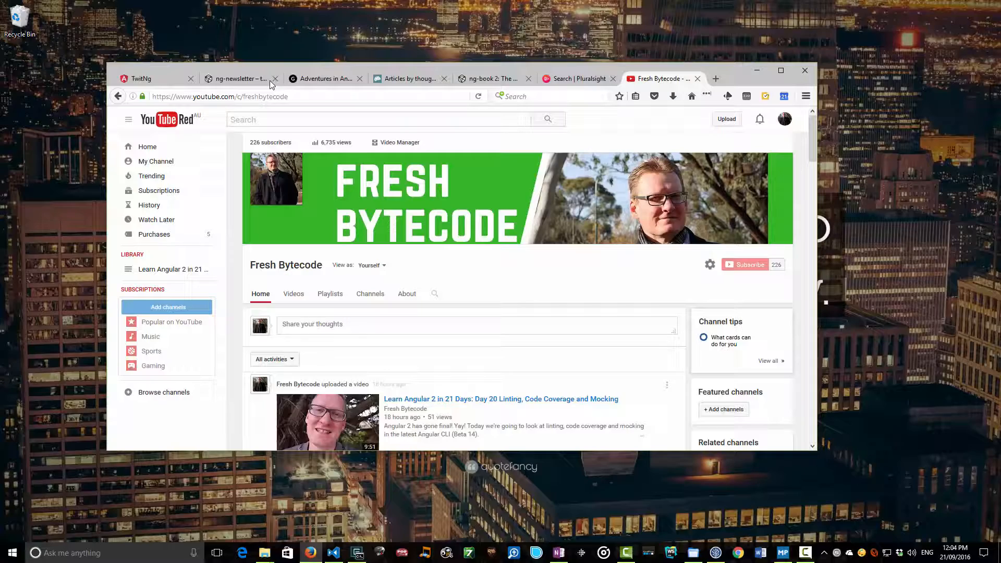
Step: Scroll the Fresh Bytecode uploads past Learn Angular 2 Day 20 down to Days 14–11
{"action": "scroll", "scroll_direction": "down", "scroll_amount": 3}
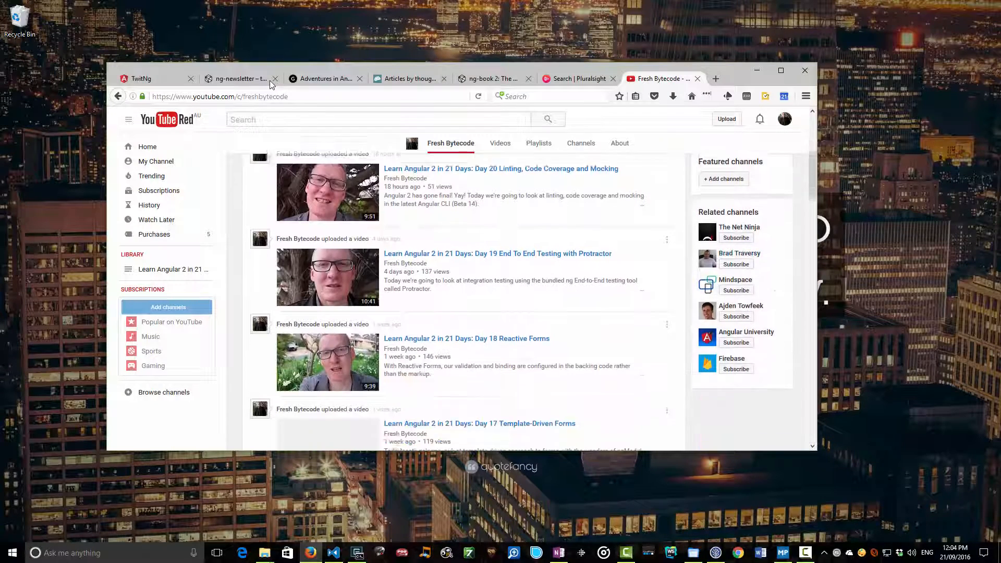
{"action": "scroll", "scroll_direction": "down", "scroll_amount": 3}
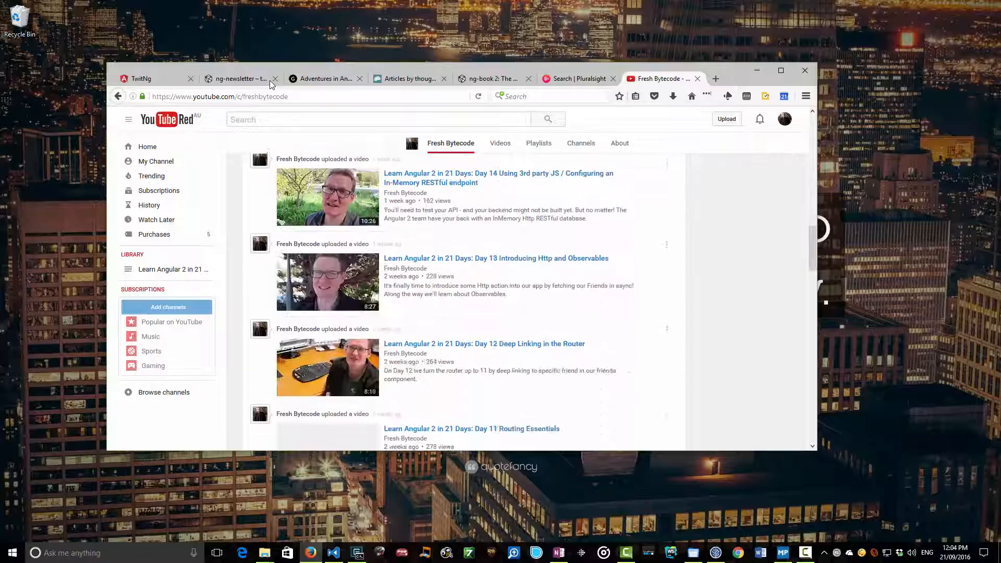